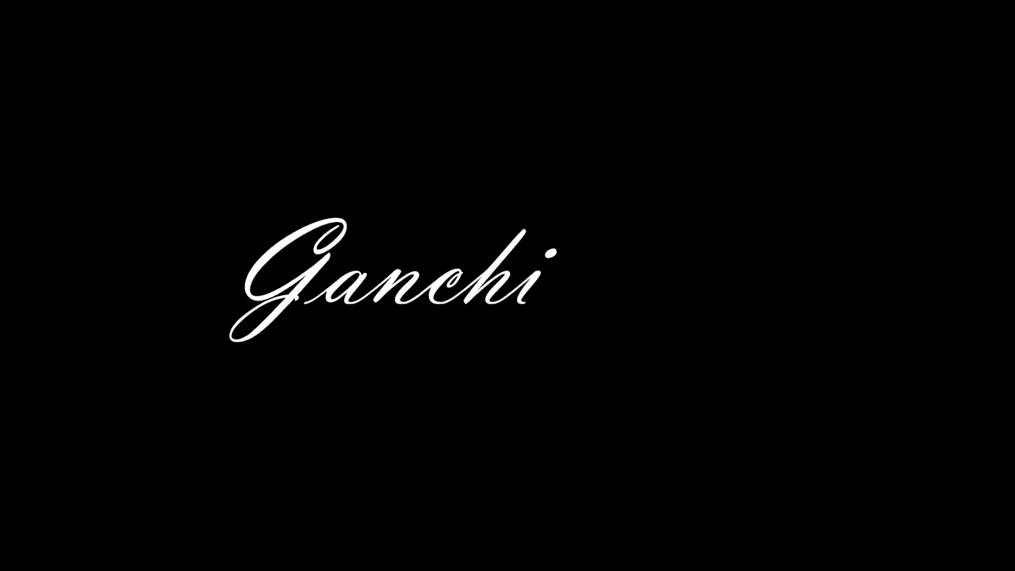
{"action": "type", "text": "_mH"}
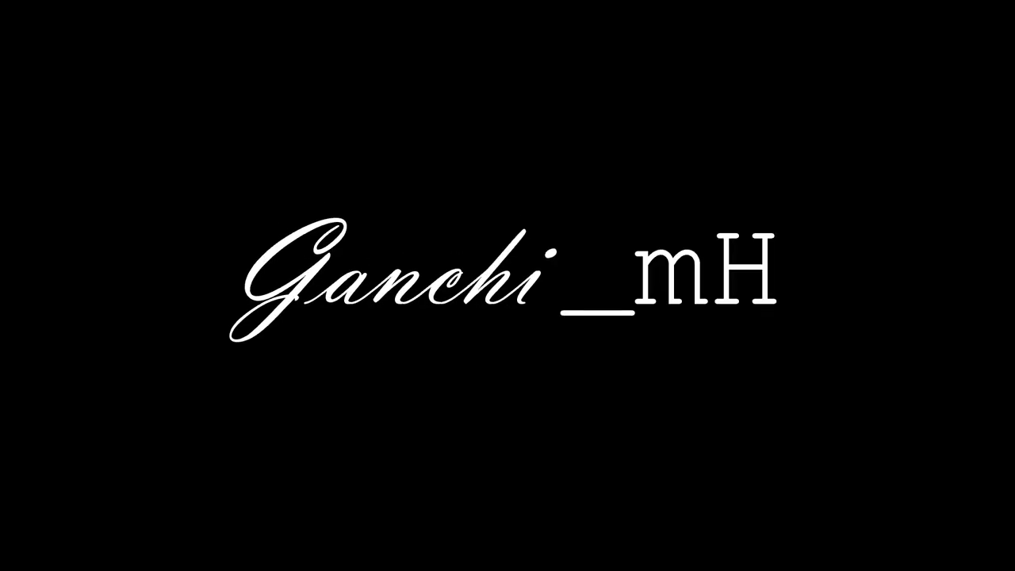